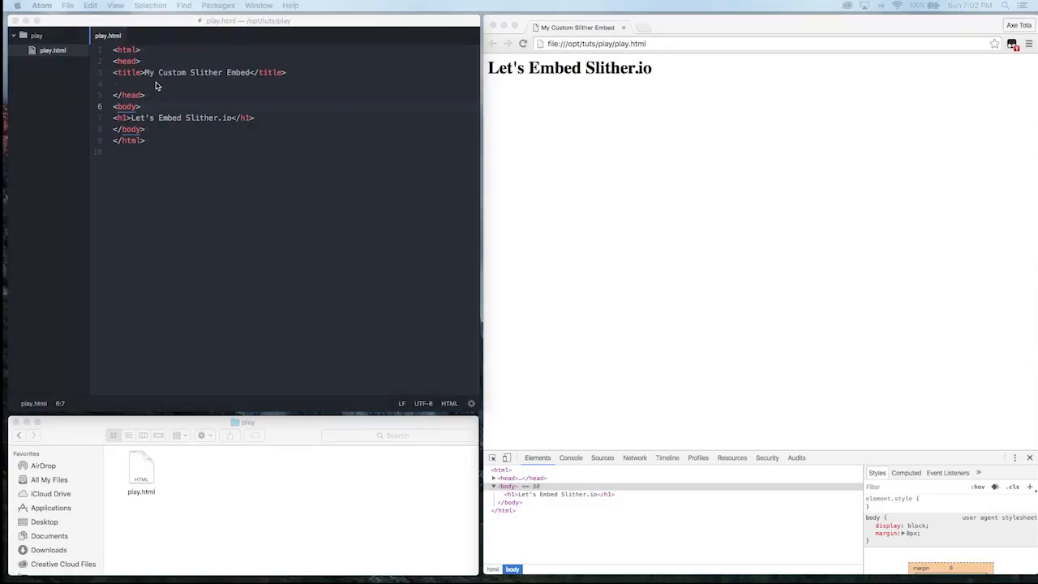
pyautogui.moveTo(207, 79)
pyautogui.write('<')
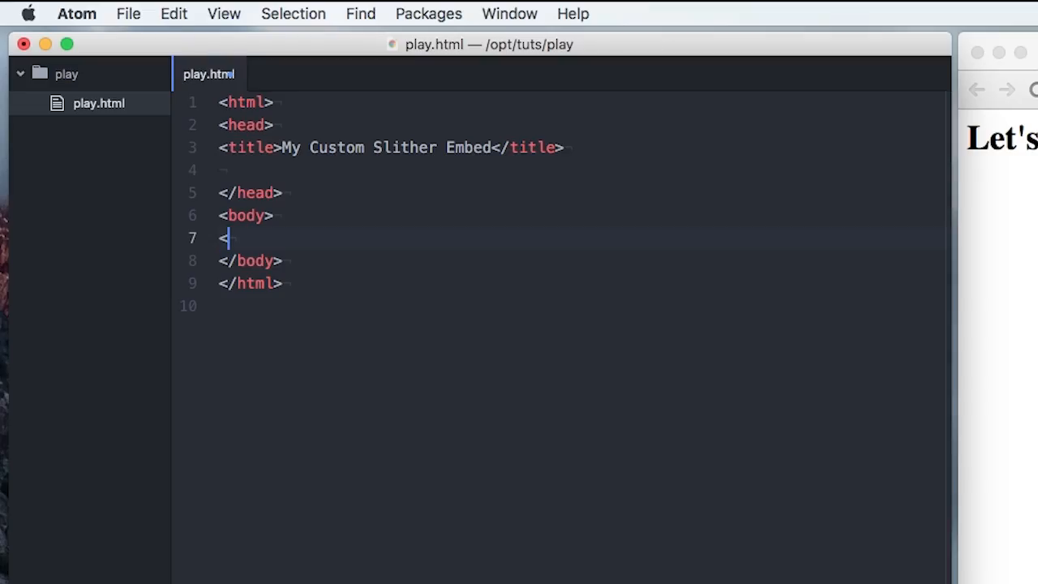
pyautogui.write('iframe src="')
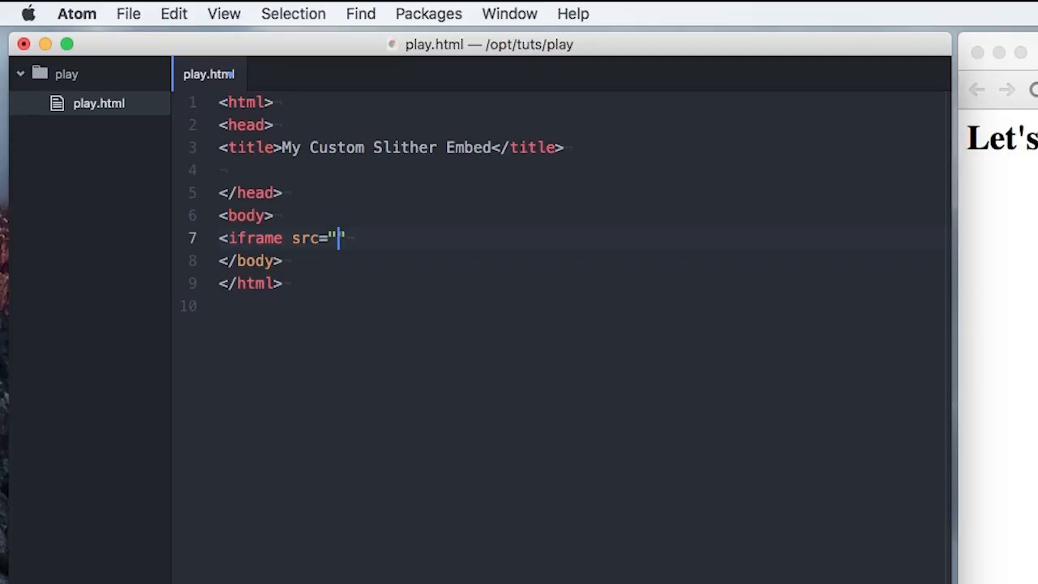
pyautogui.write('http')
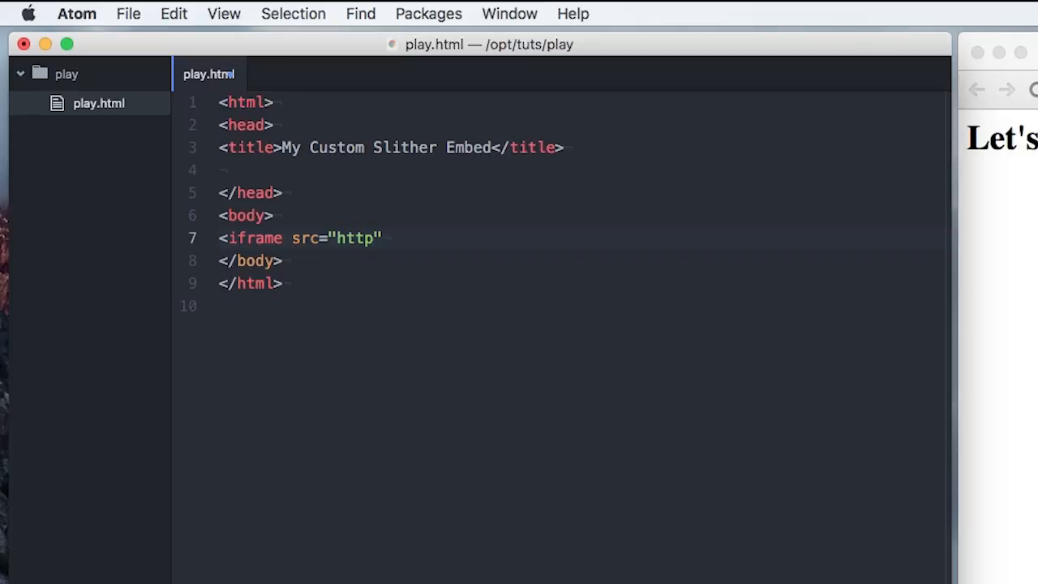
pyautogui.write('s://sl')
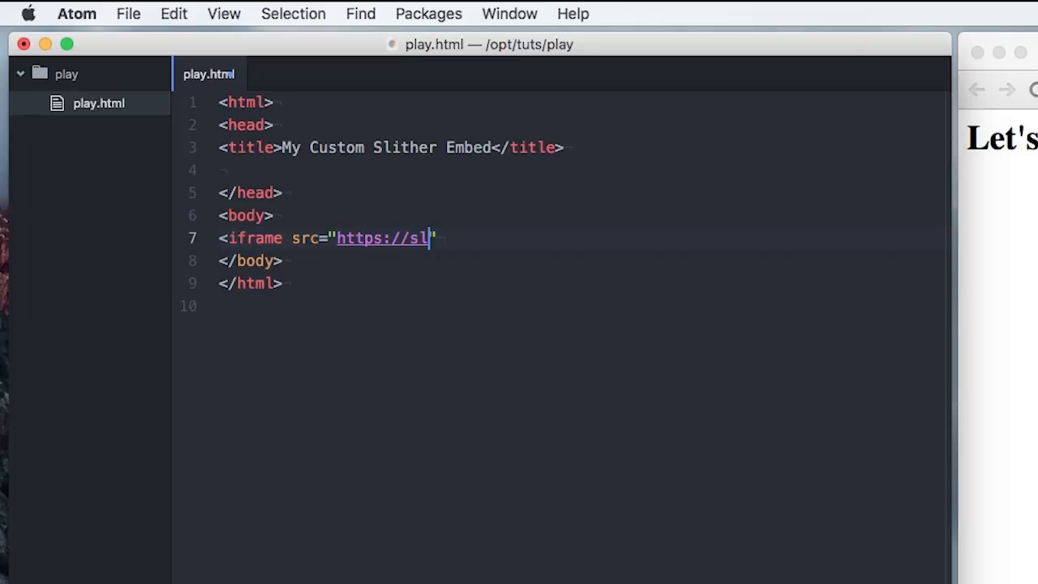
pyautogui.write('ither.io">')
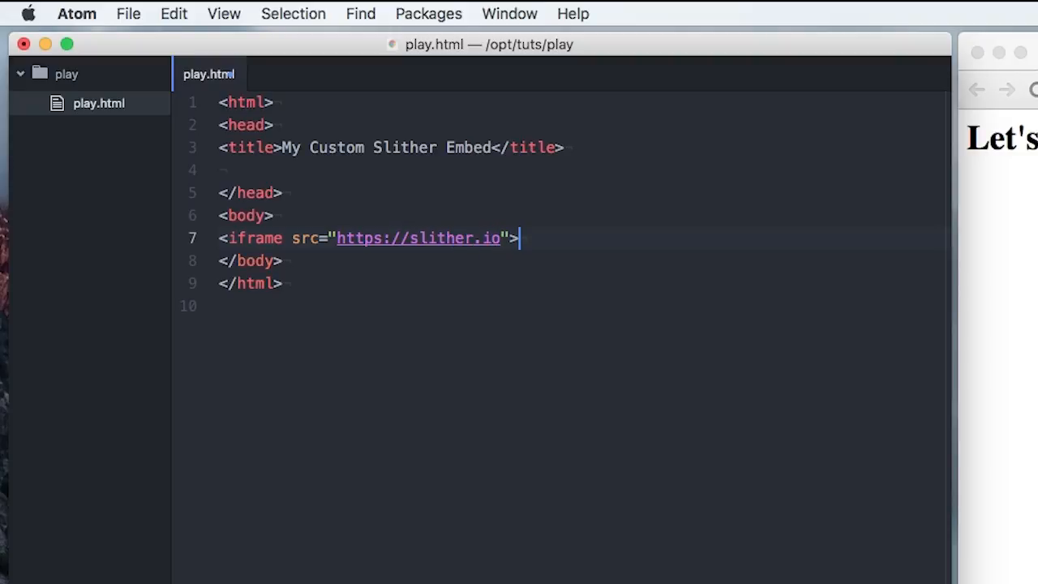
pyautogui.write('</iframe>')
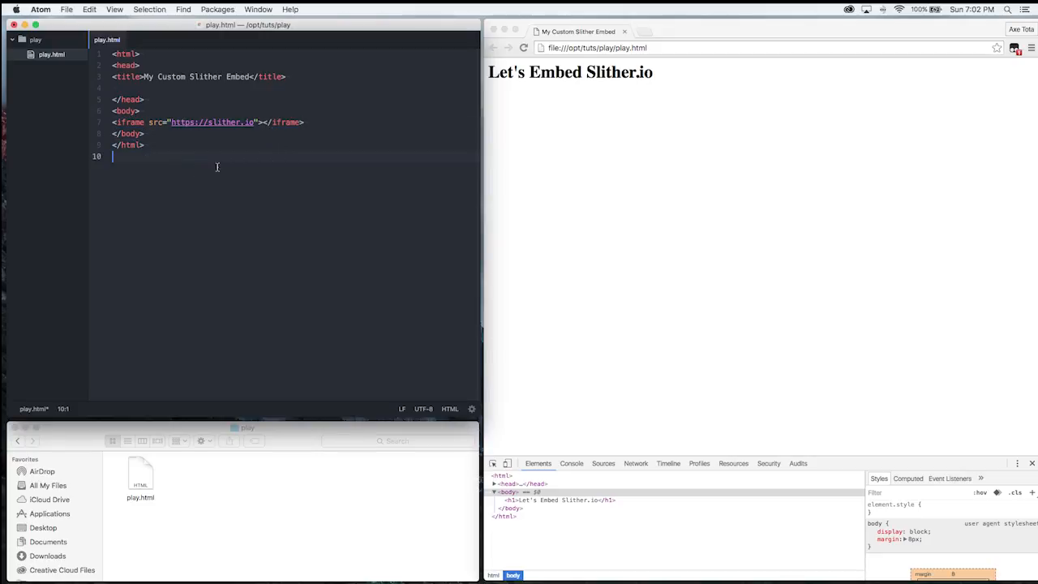
pyautogui.moveTo(369, 125)
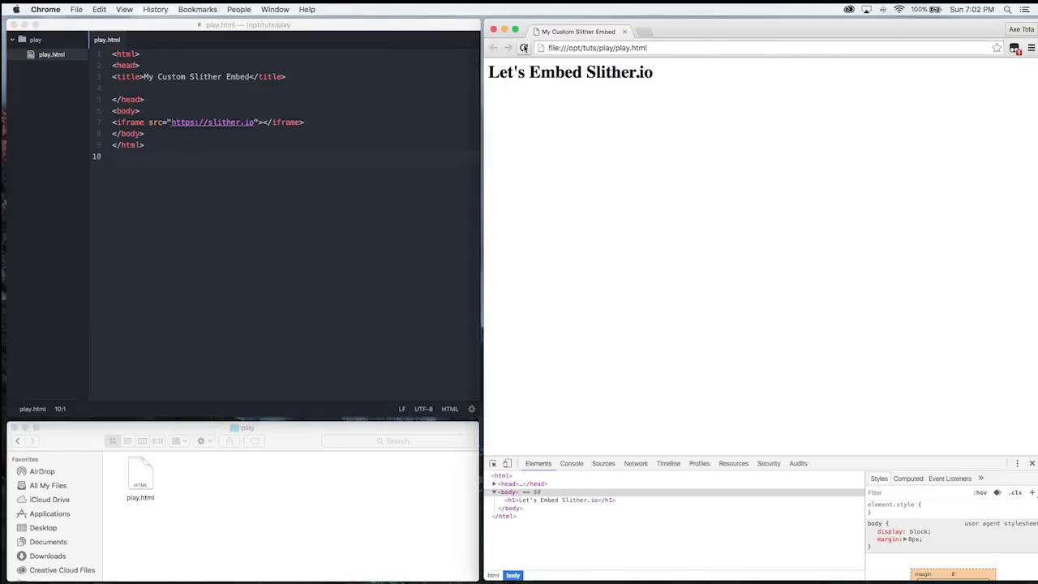
# Reload play.html in Chrome so the embedded slither.io frame appears
pyautogui.click(525, 47)
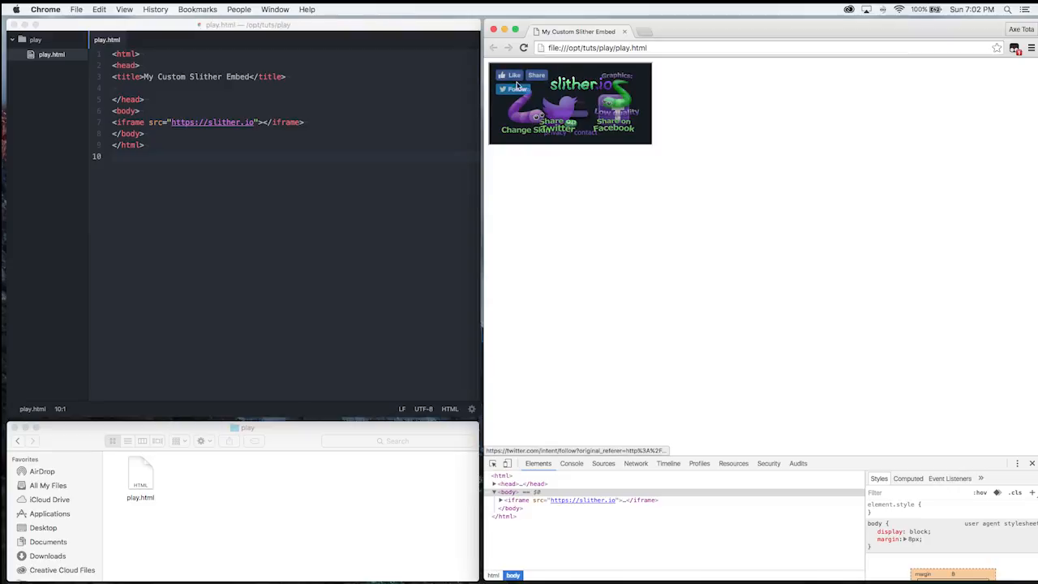
pyautogui.moveTo(670, 157)
pyautogui.write('<')
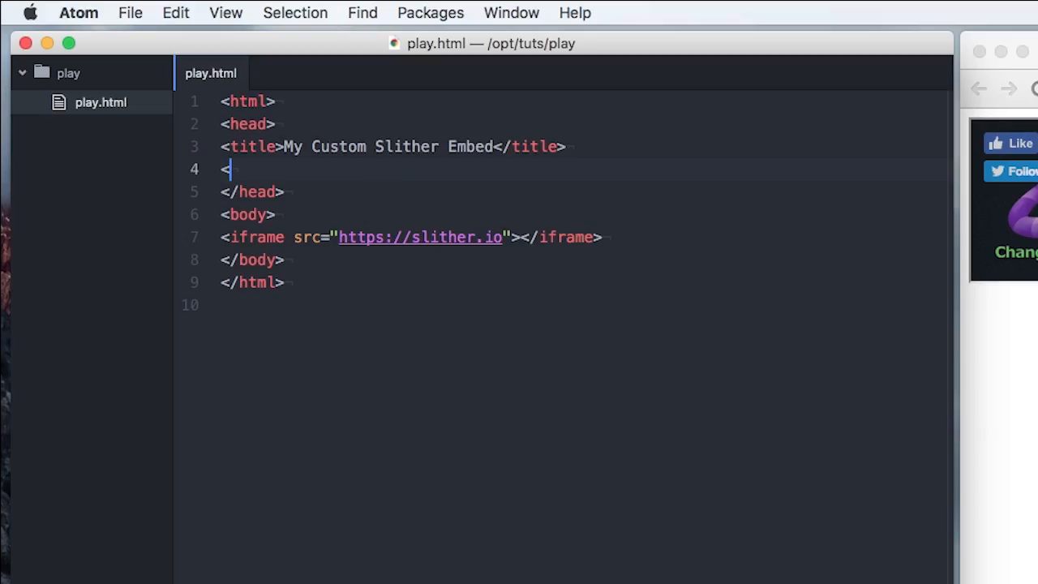
# Add a <style> block in the head, id="slither-embed" on the iframe, and a #slither-embed selector
pyautogui.write('style>')
pyautogui.write('</stl')
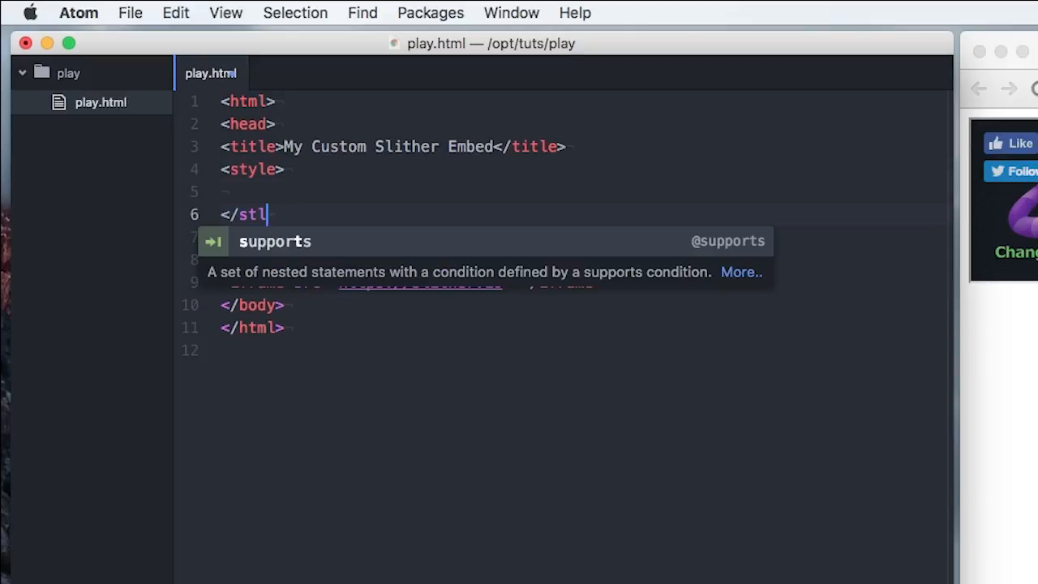
pyautogui.write('yle>')
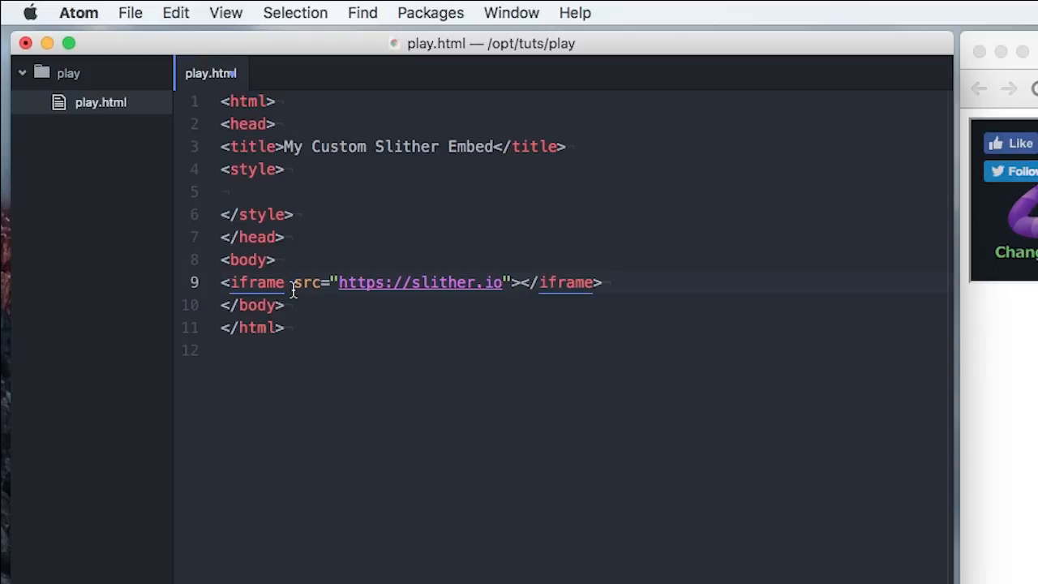
pyautogui.write('id="slither-embed')
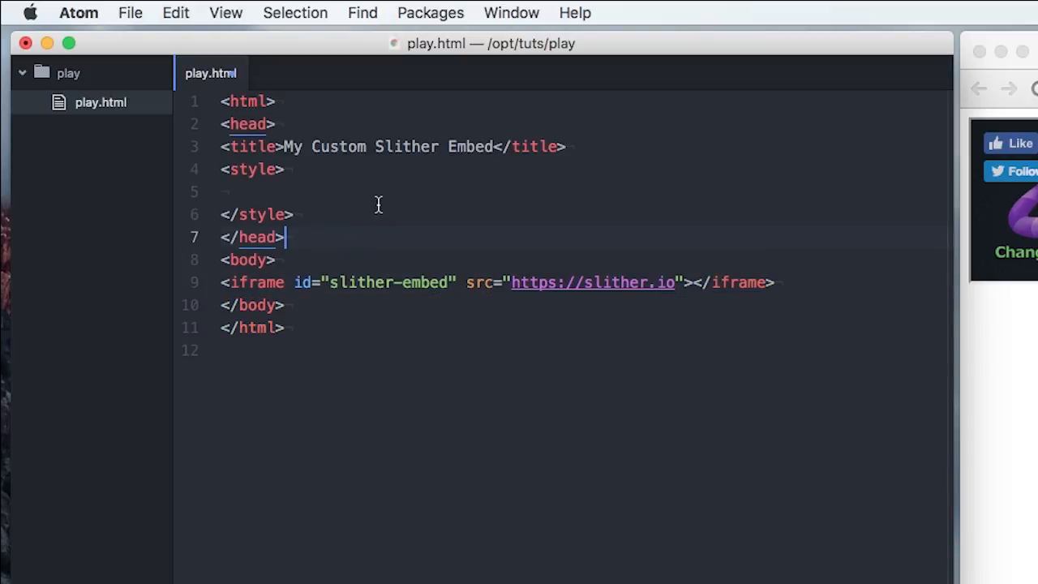
pyautogui.write('#sl')
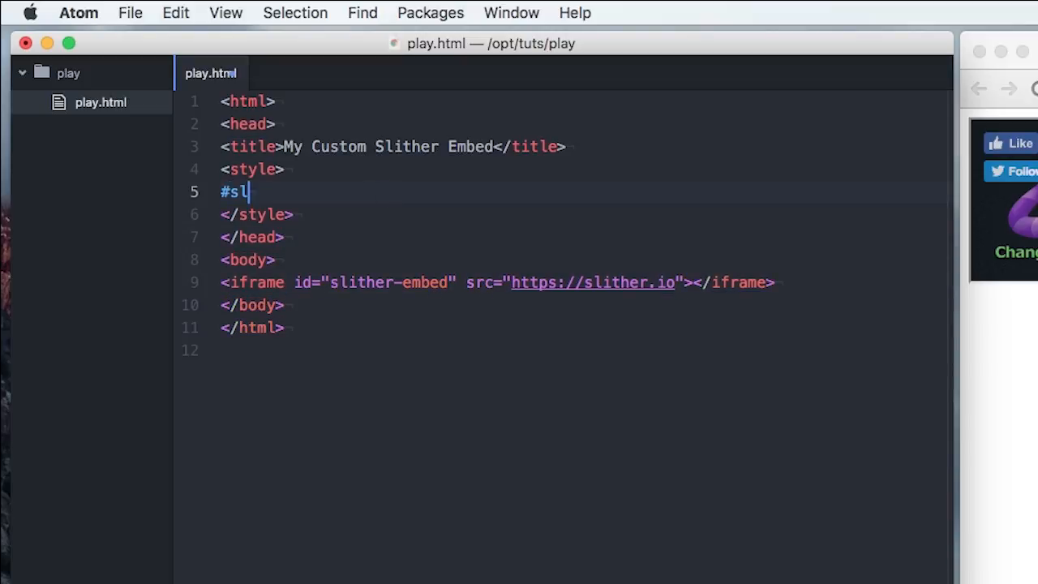
pyautogui.write('ither-embed')
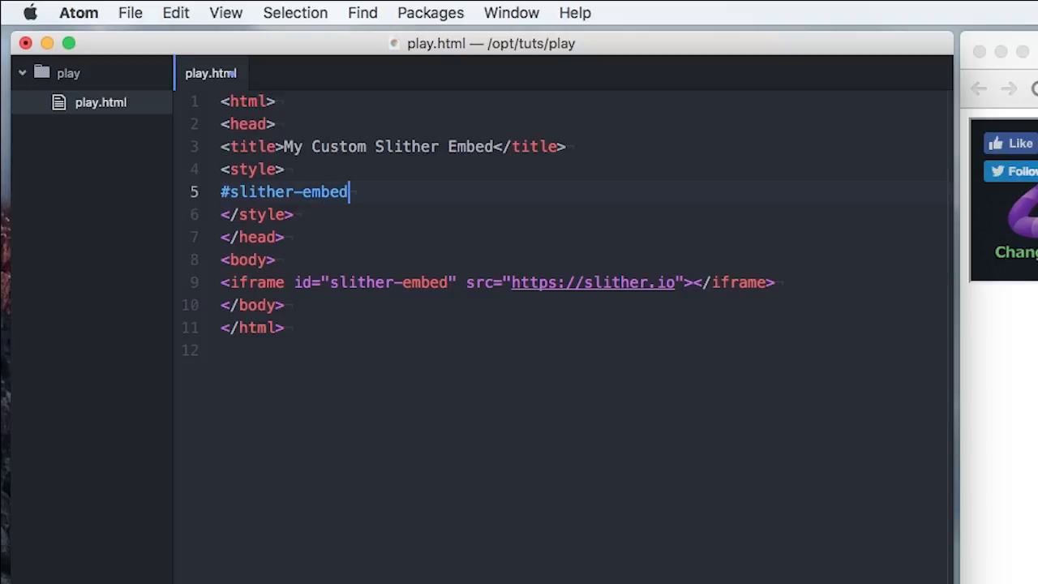
# Give the #slither-embed rule width: 100%; and height: 100%;
pyautogui.write('{')
pyautogui.write('width: 100')
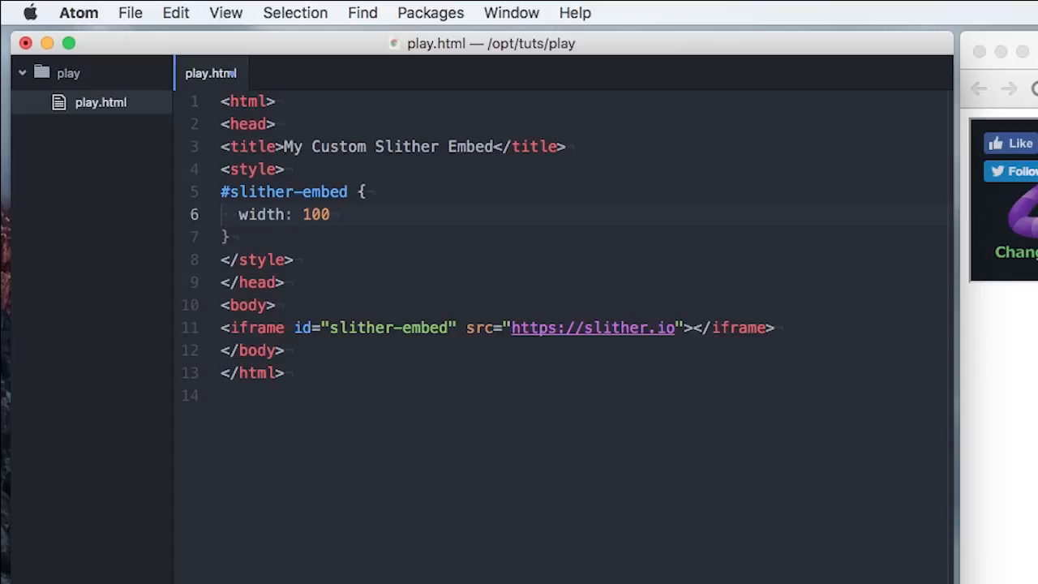
pyautogui.write('%;')
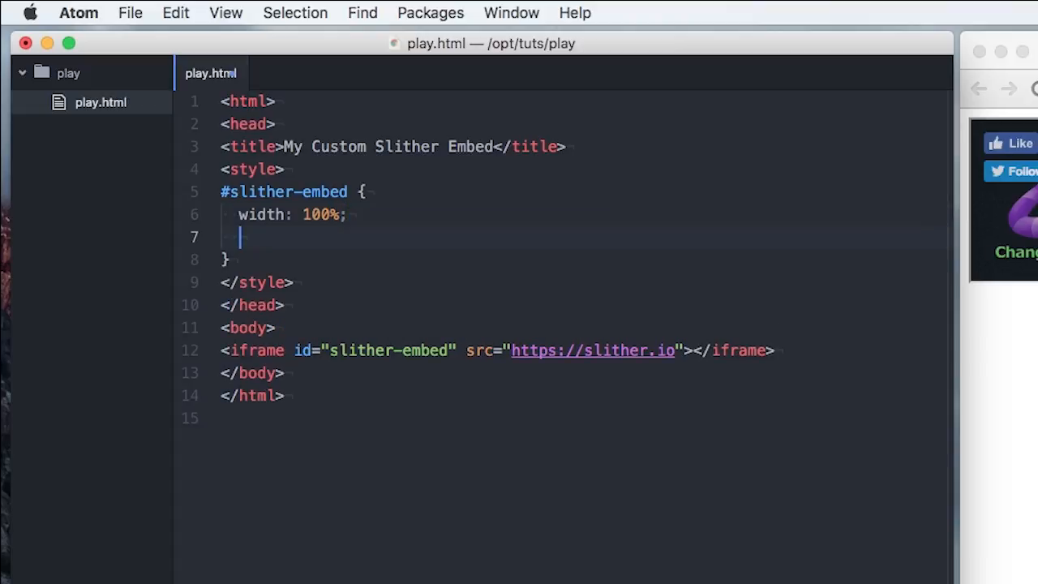
pyautogui.write('height:')
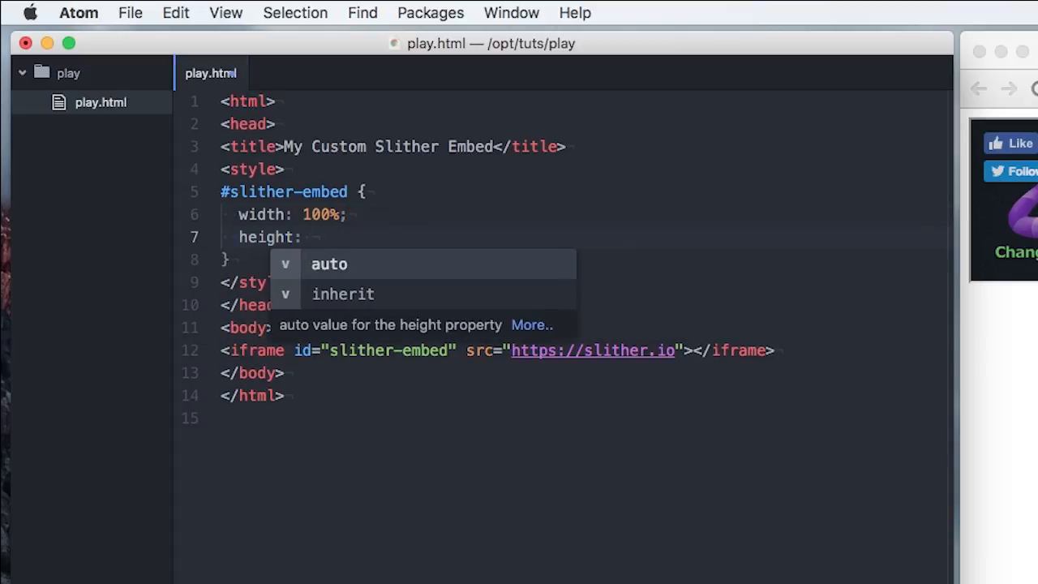
pyautogui.write('100')
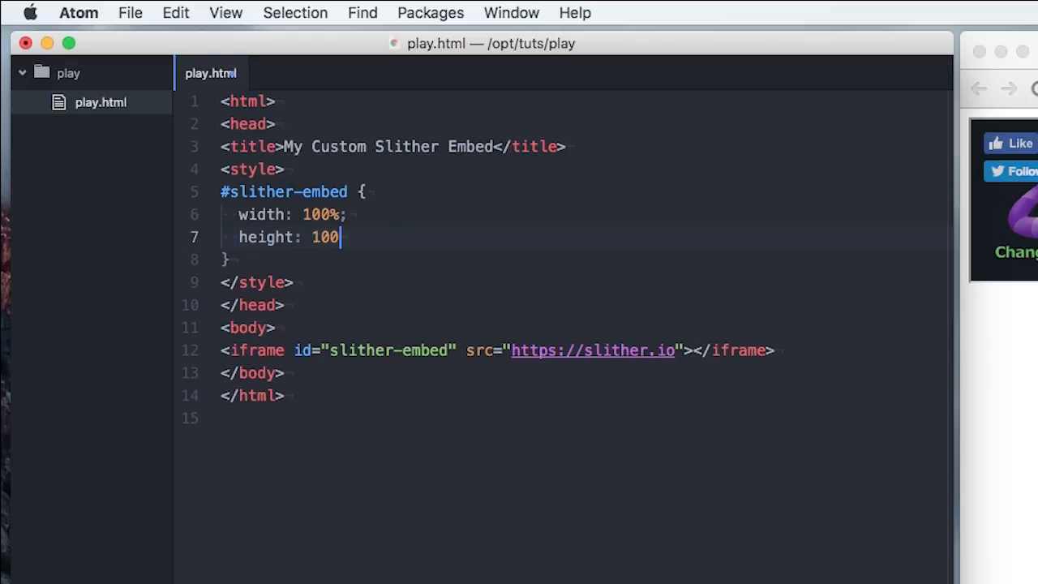
pyautogui.write('%;')
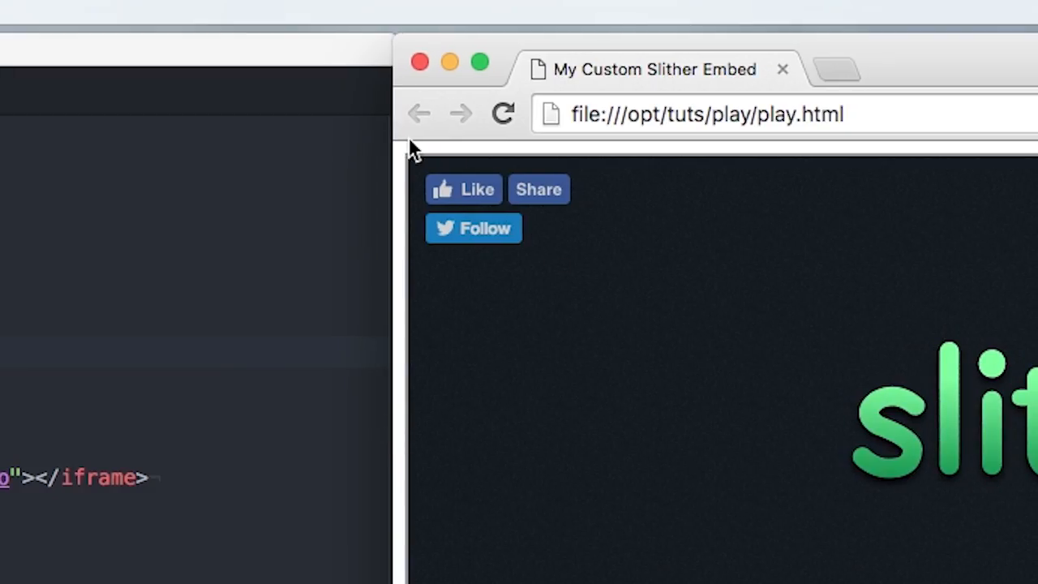
pyautogui.moveTo(414, 167)
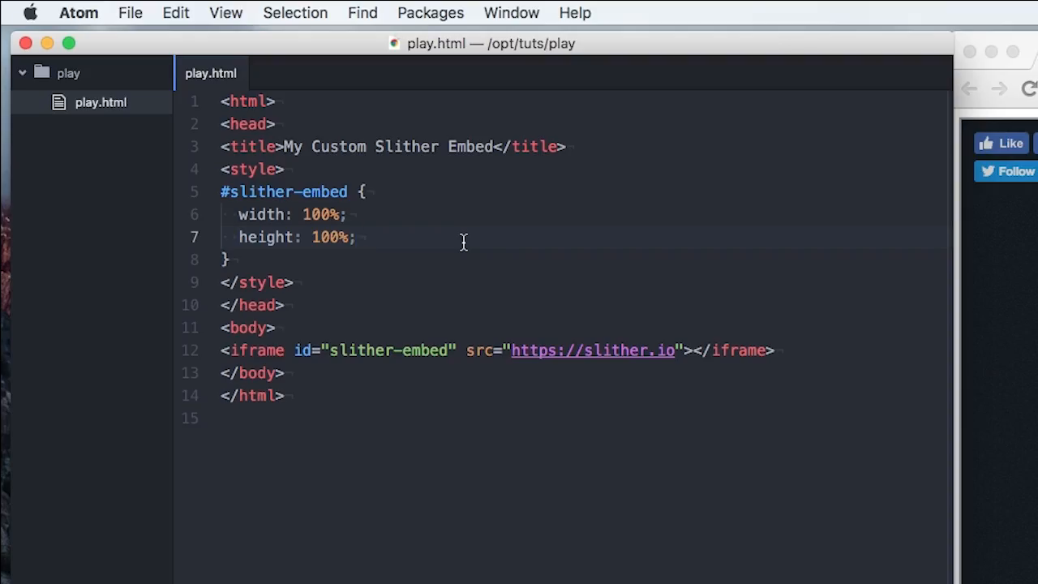
# Add border: 0; to #slither-embed and a body { margin: 0; } rule above it
pyautogui.write('border: 0;')
pyautogui.write('j')
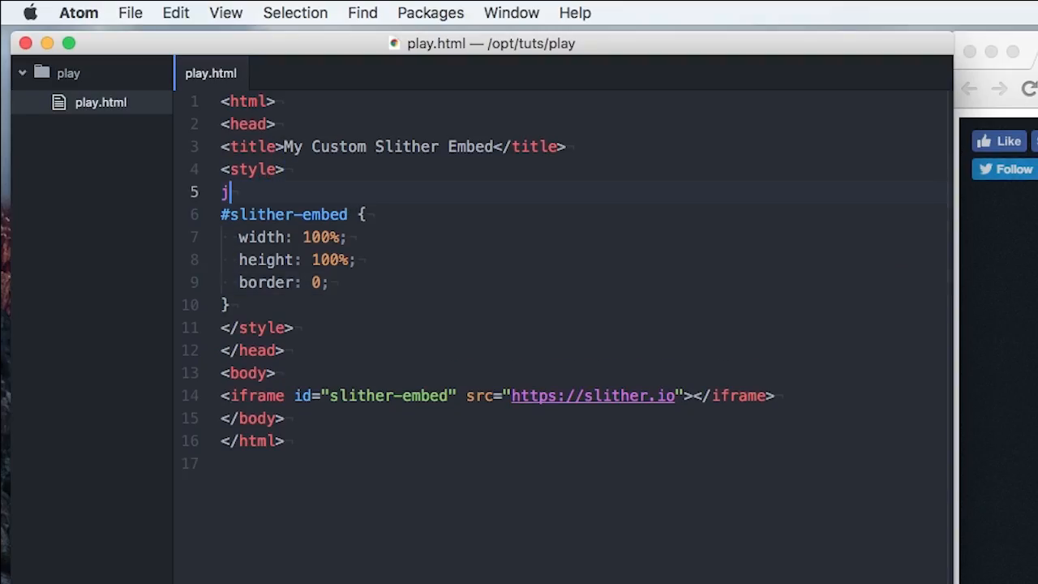
pyautogui.write('body')
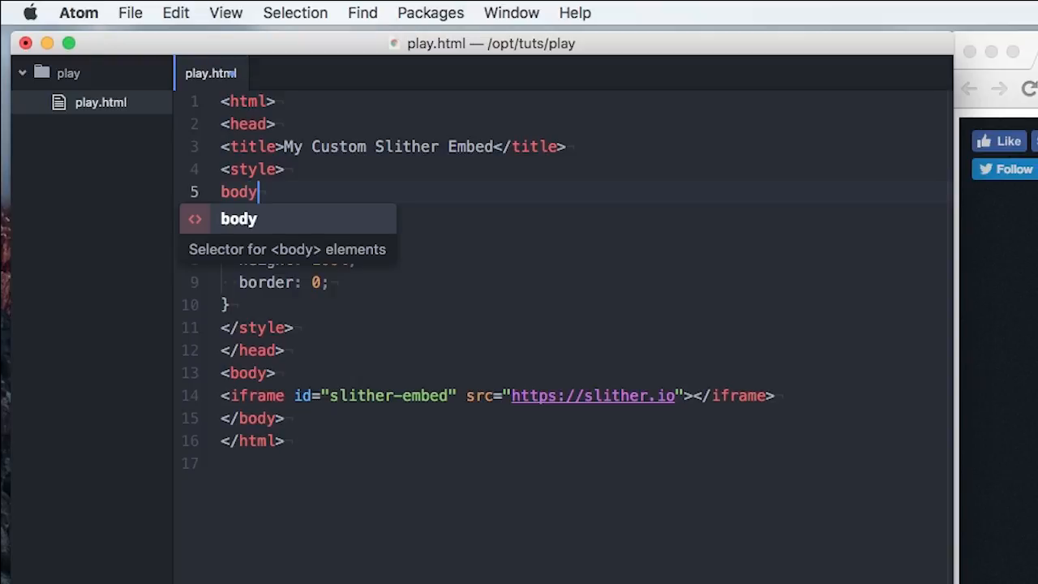
pyautogui.write('{ }')
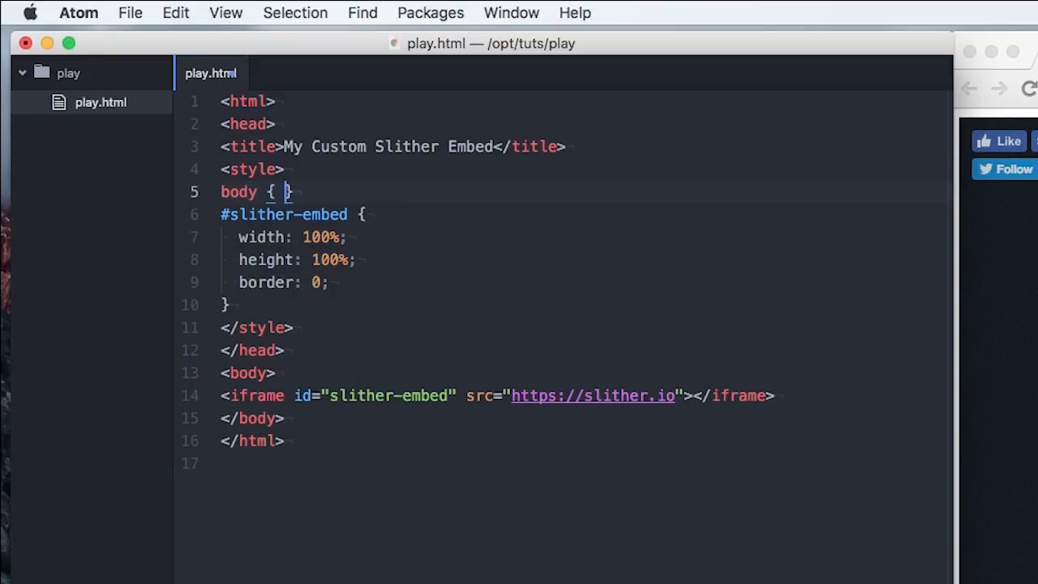
pyautogui.write('margin')
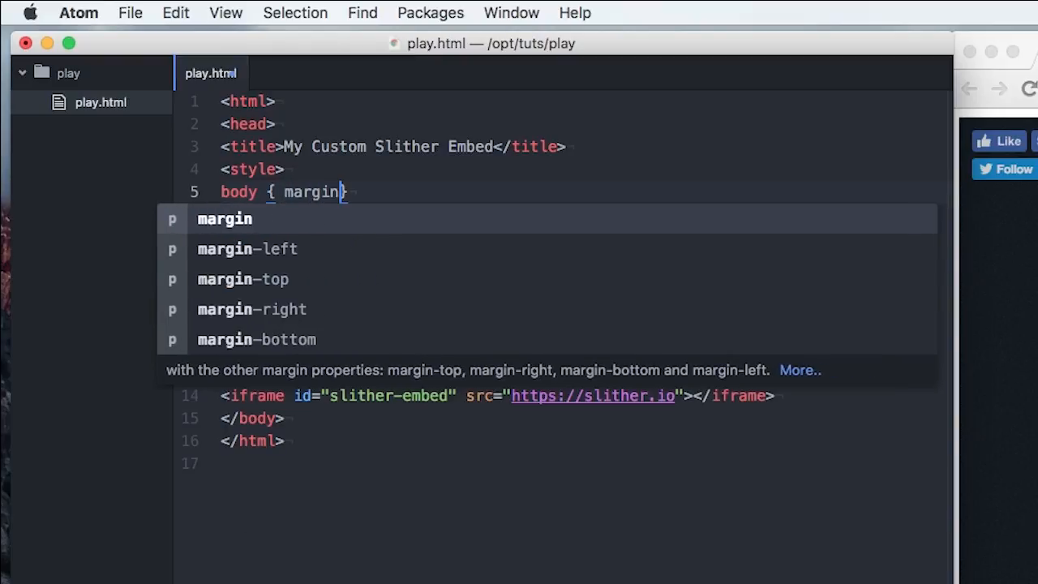
pyautogui.write(': 0; }')
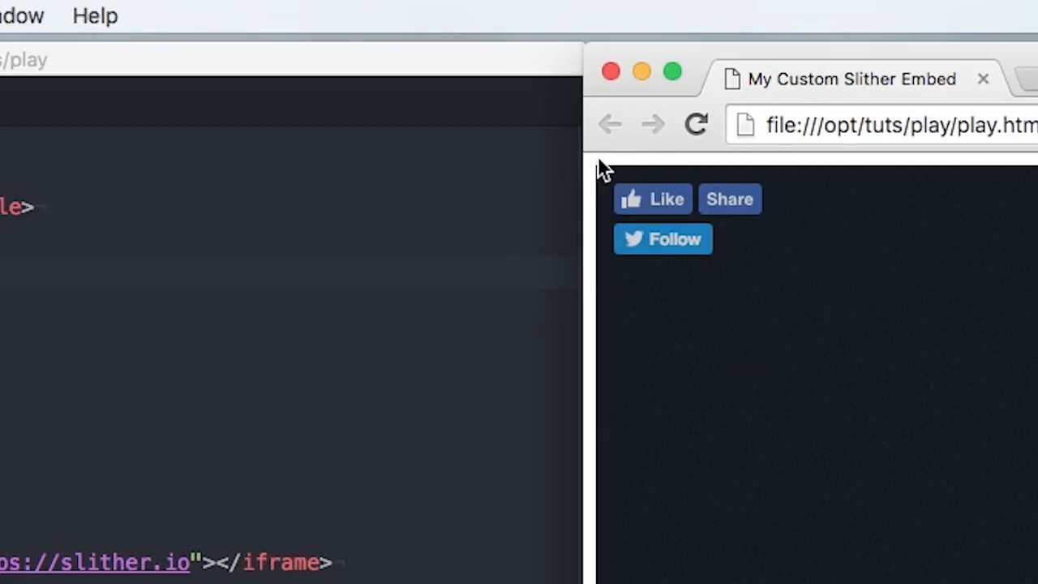
pyautogui.moveTo(817, 408)
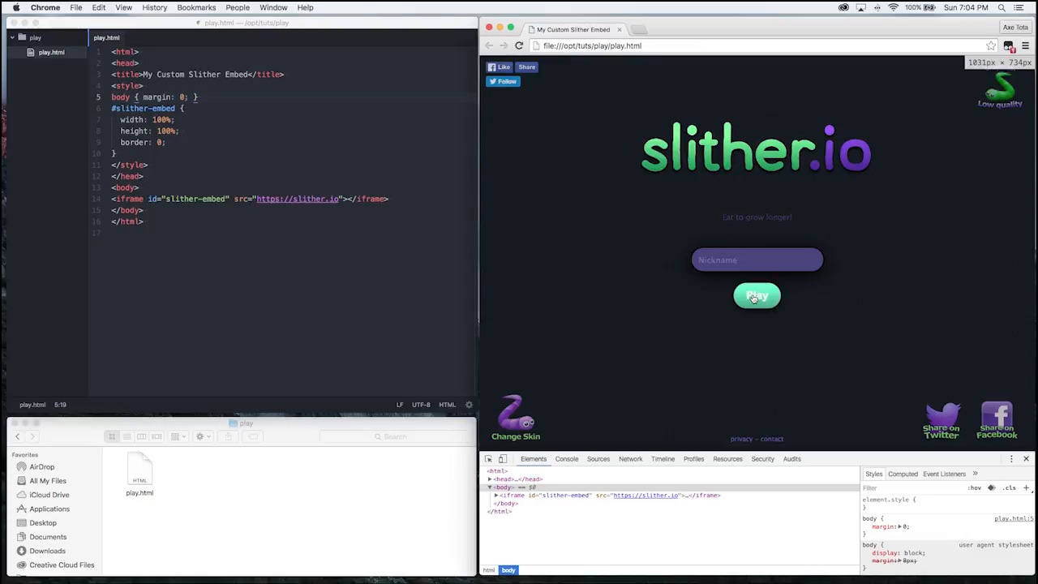
pyautogui.click(757, 296)
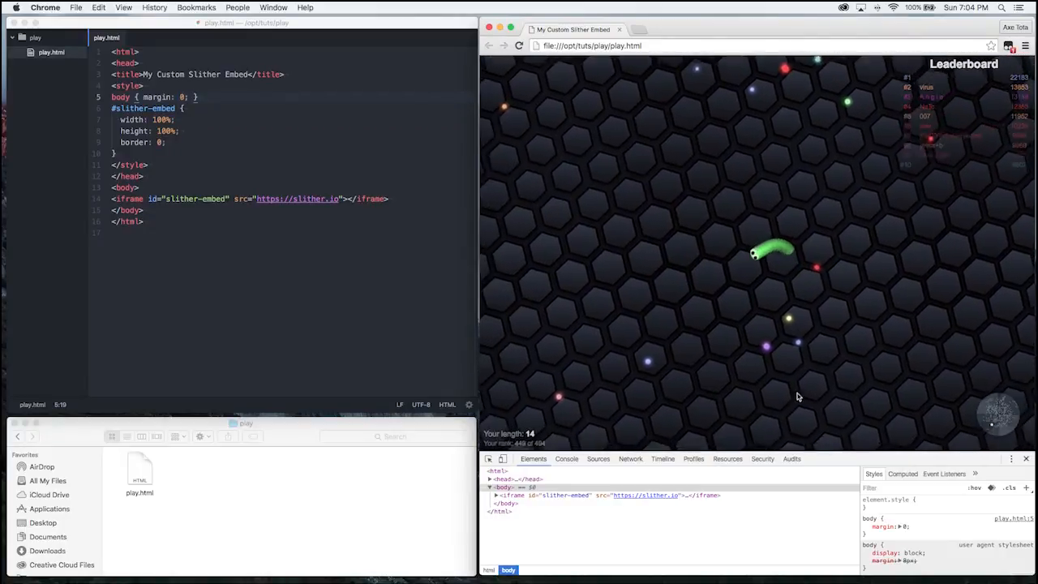
pyautogui.click(517, 46)
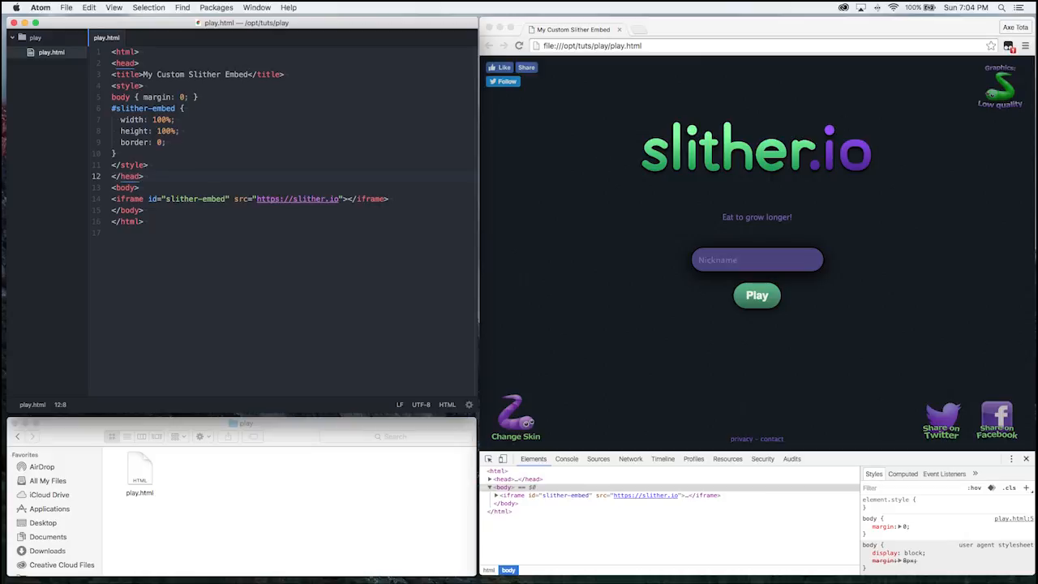
# Turn on the Slither Sessions userscript in Tampermonkey, reload, and start a game as [SS] ROBOT
pyautogui.click(1012, 46)
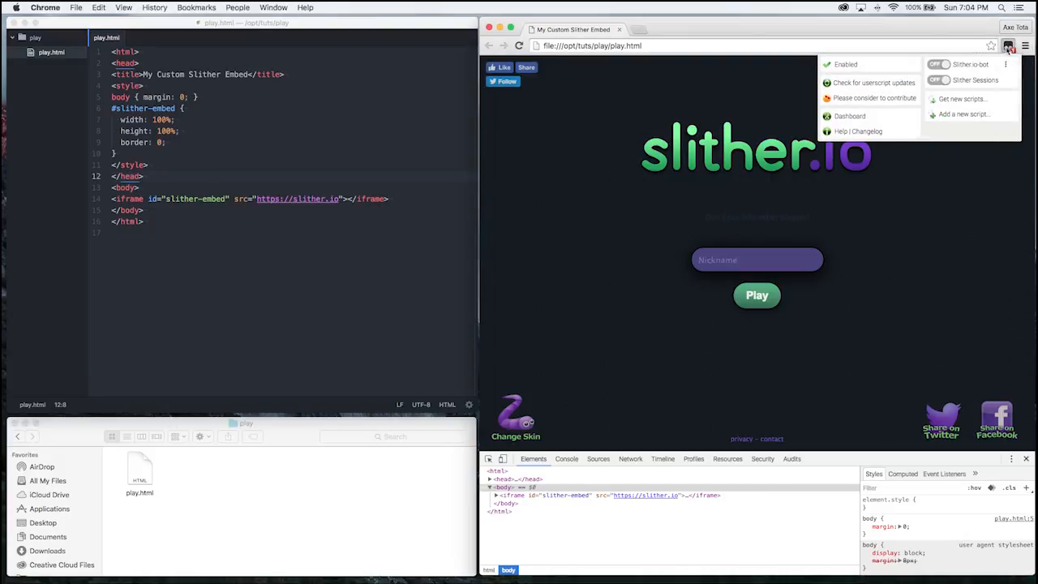
pyautogui.click(936, 80)
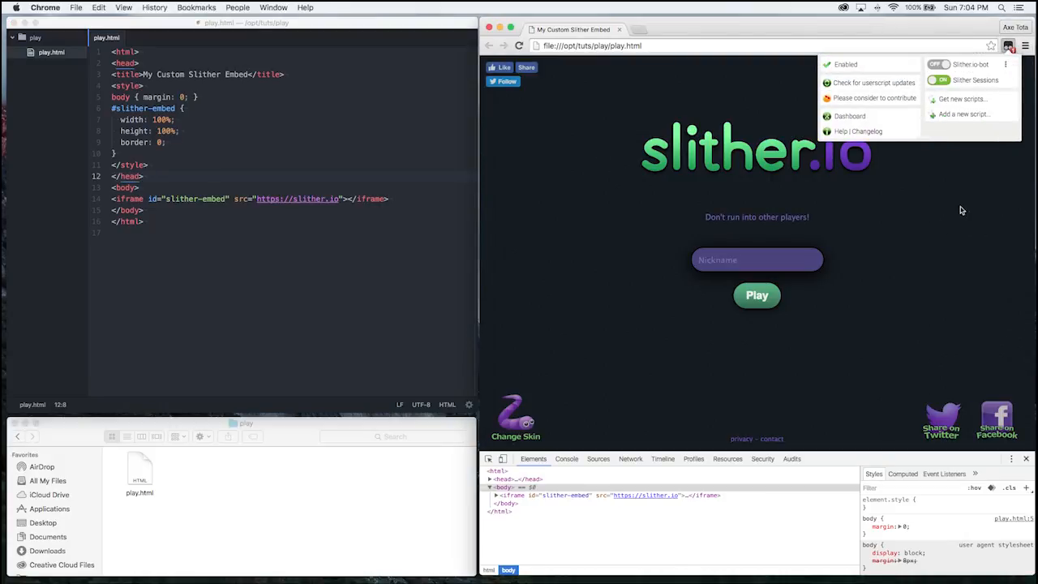
pyautogui.click(519, 46)
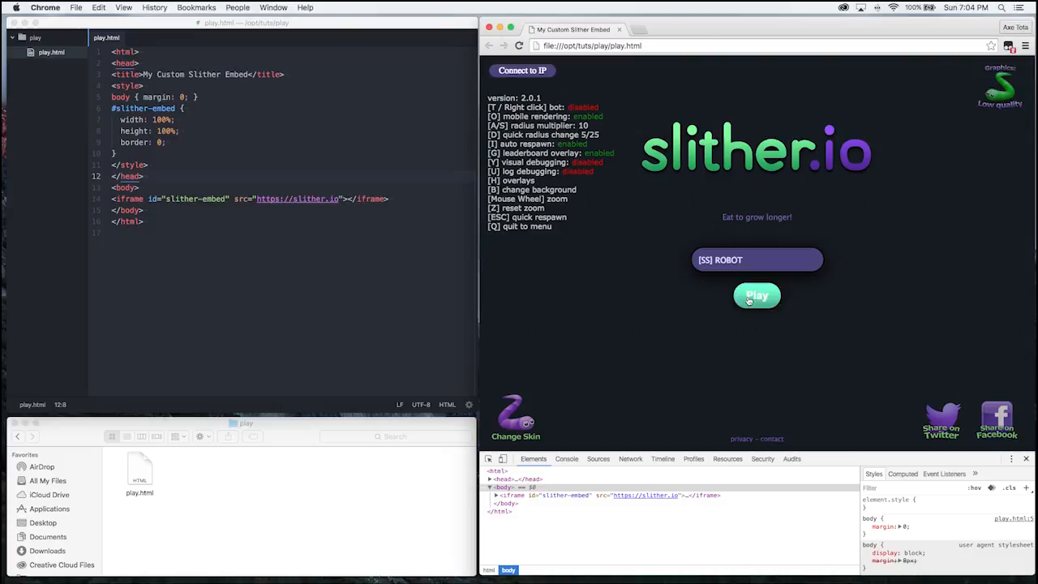
pyautogui.click(757, 296)
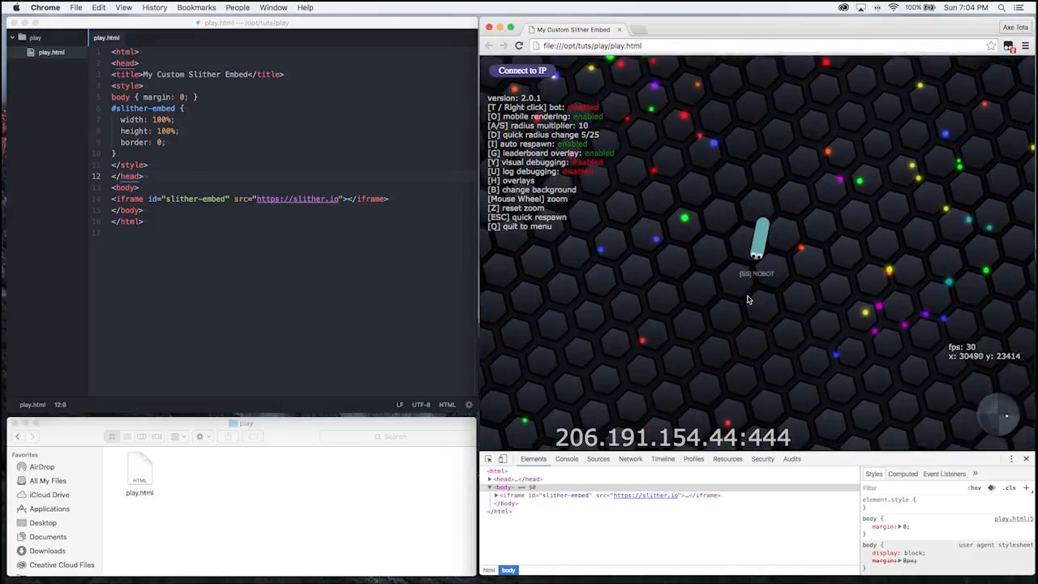